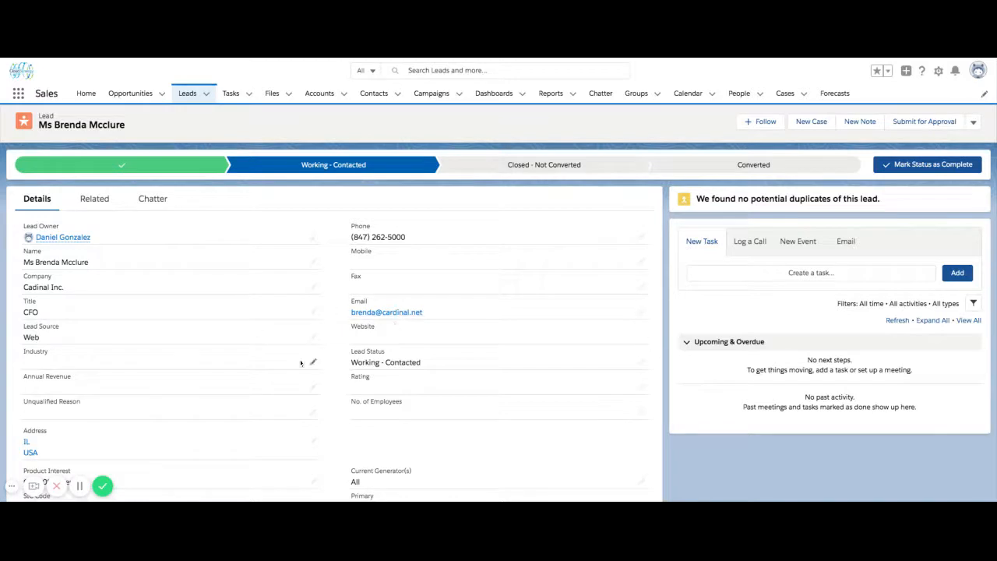
pyautogui.moveTo(314, 338)
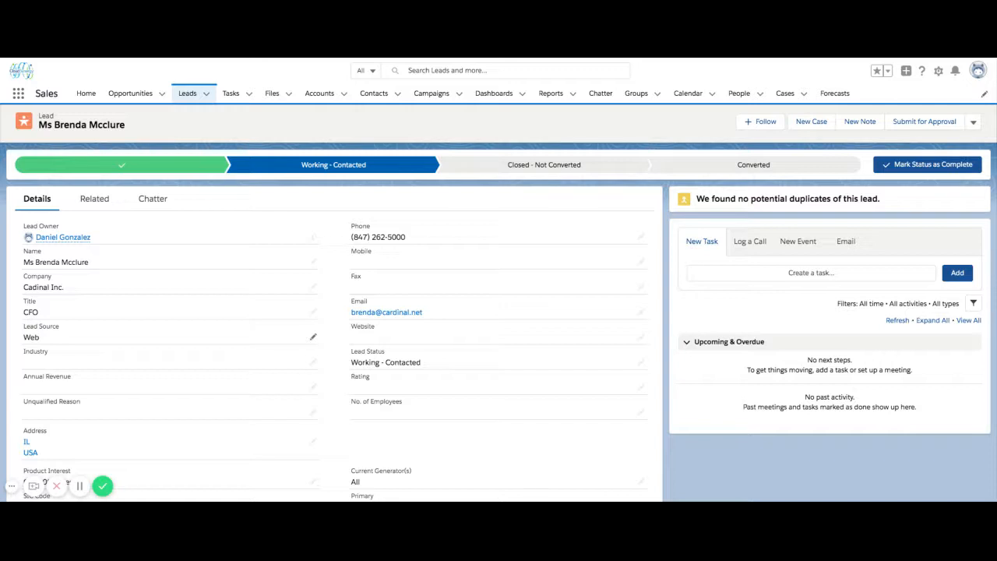
pyautogui.moveTo(83, 338)
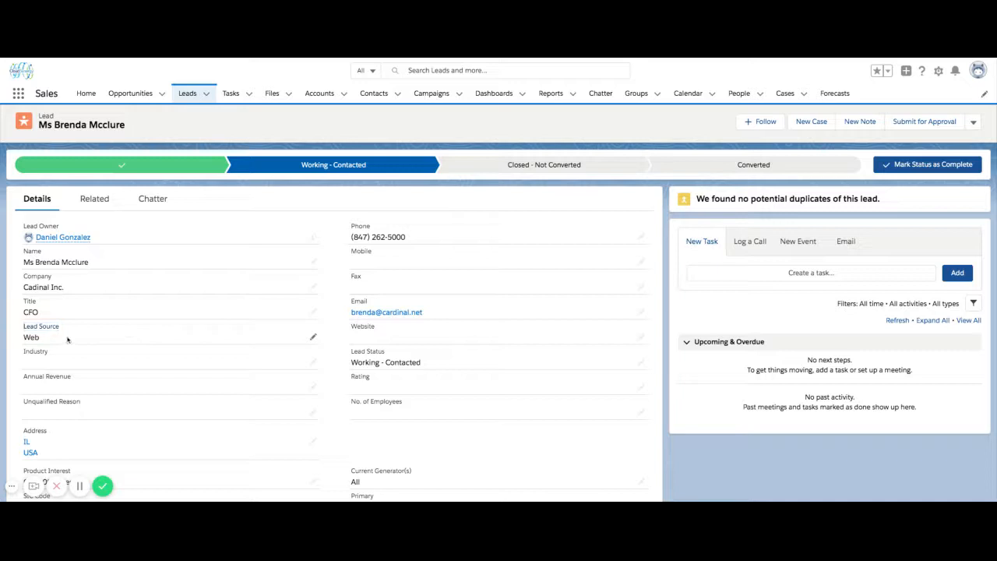
pyautogui.moveTo(98, 330)
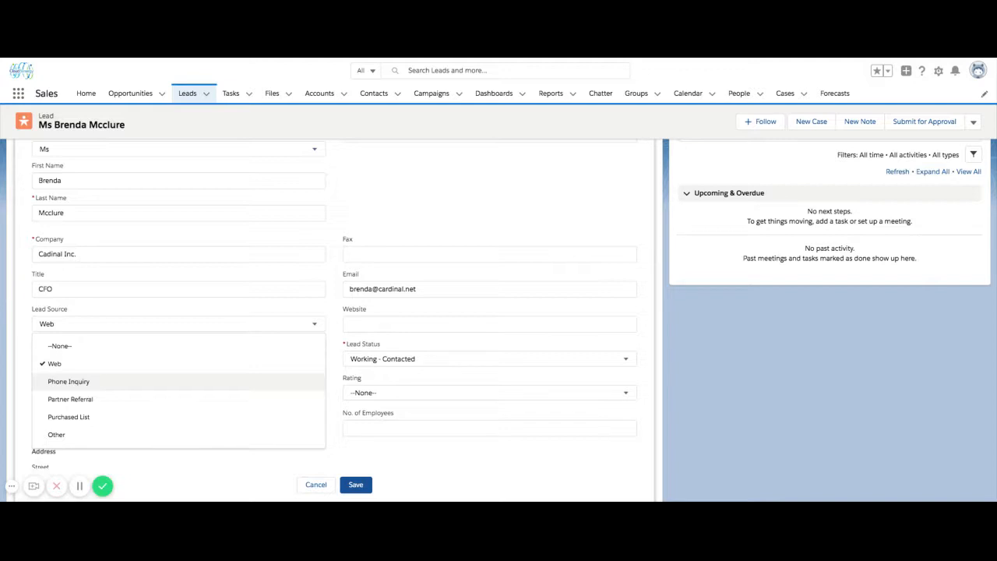
pyautogui.moveTo(241, 372)
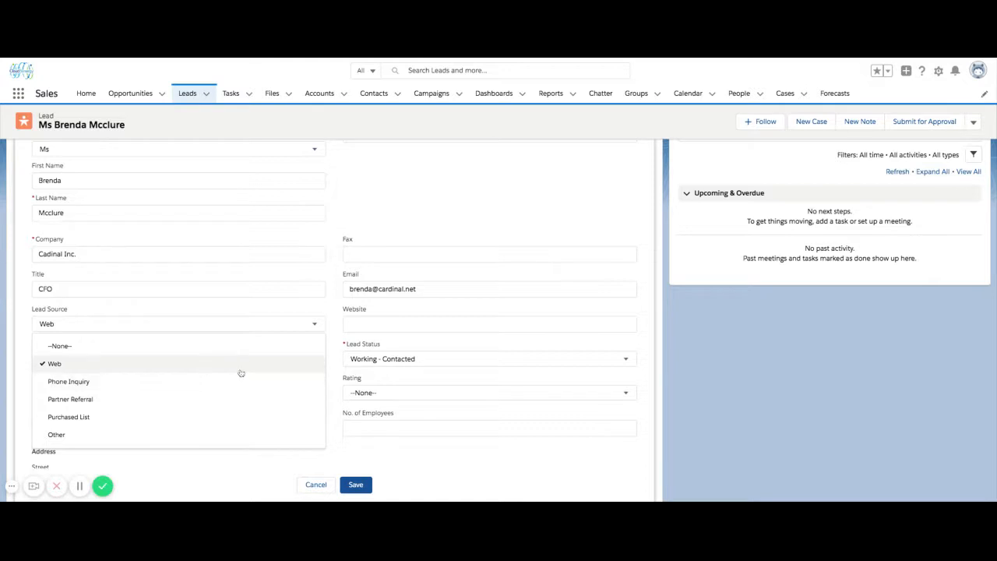
pyautogui.moveTo(242, 403)
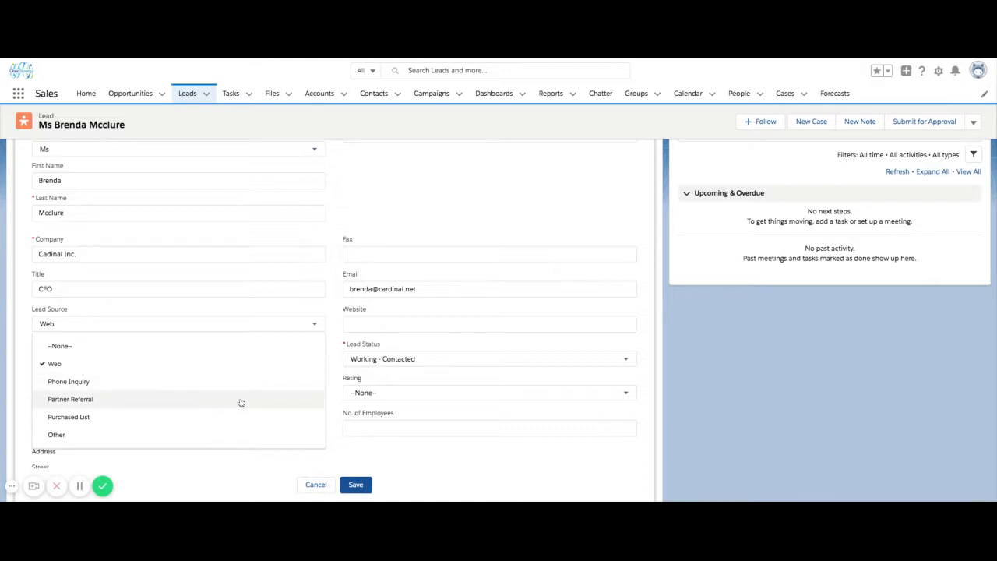
pyautogui.moveTo(240, 434)
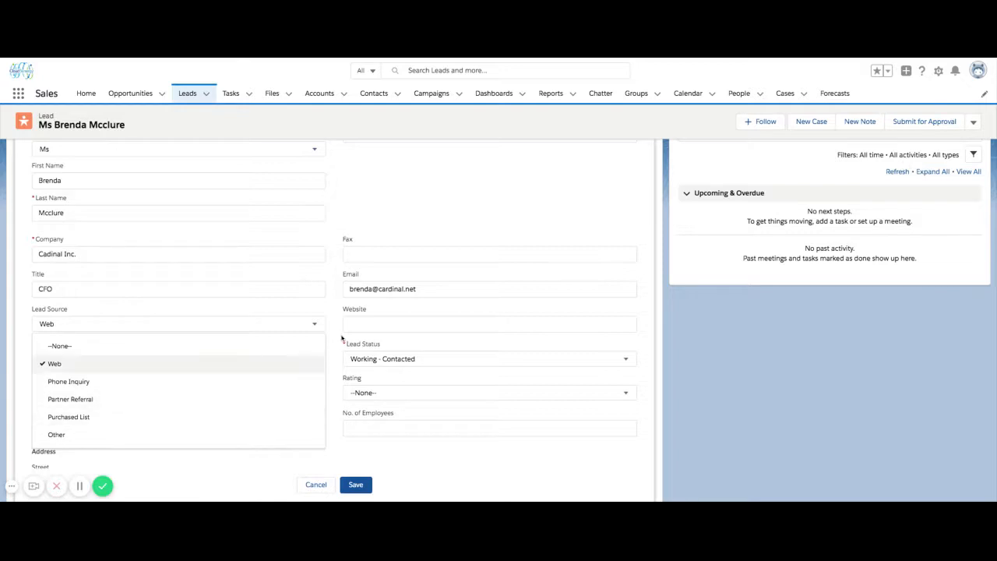
pyautogui.moveTo(308, 328)
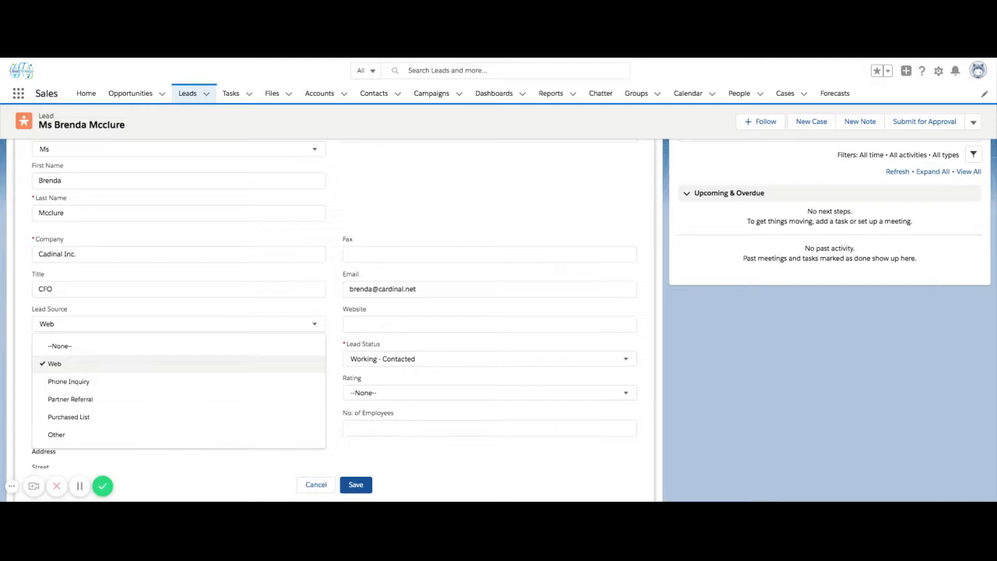
pyautogui.moveTo(301, 317)
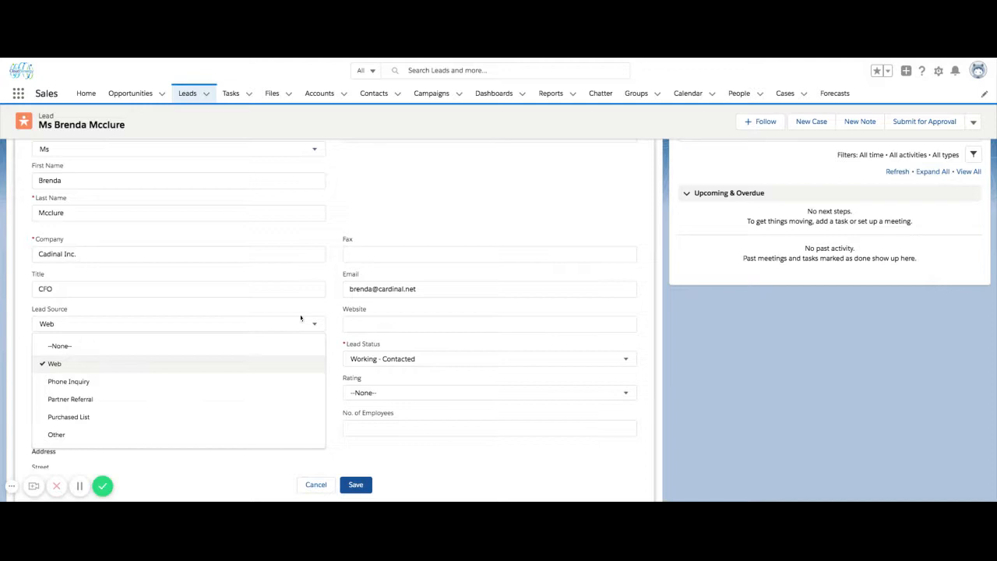
pyautogui.moveTo(286, 311)
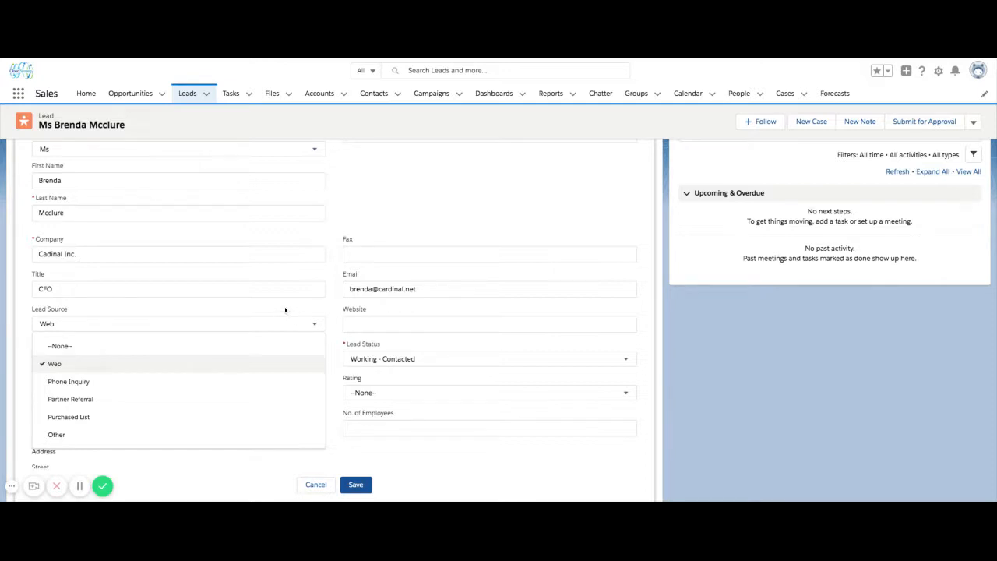
pyautogui.moveTo(199, 369)
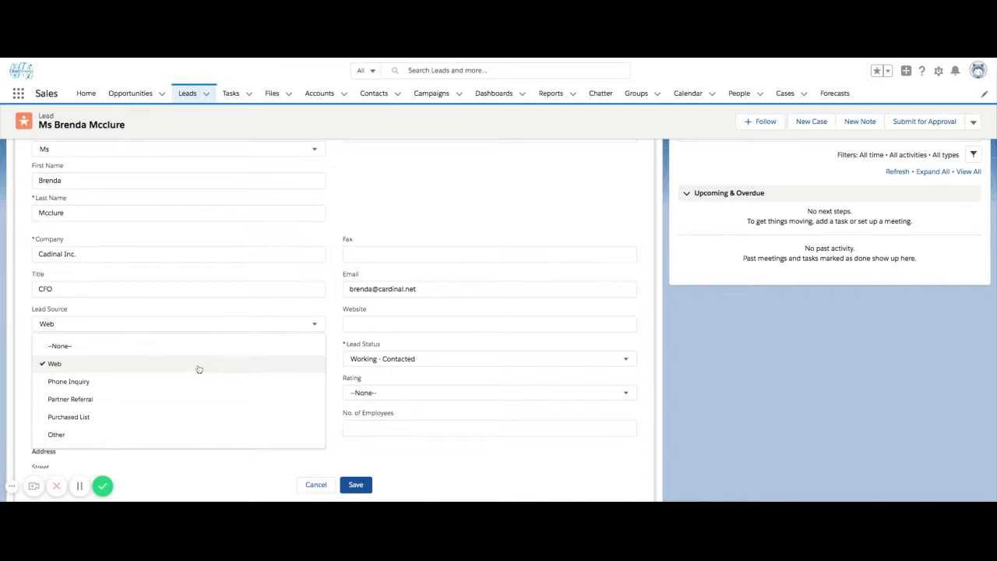
pyautogui.moveTo(161, 349)
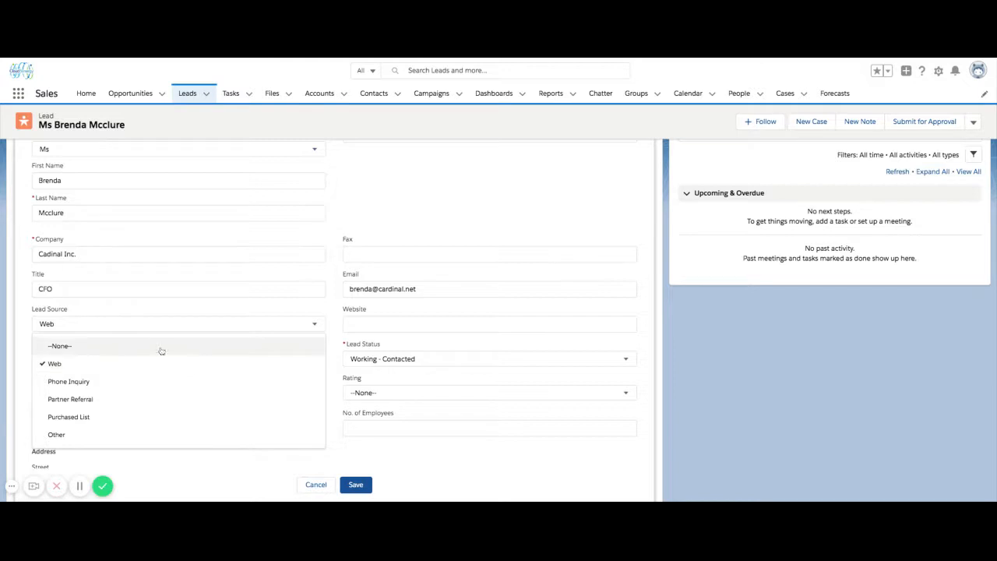
pyautogui.moveTo(107, 331)
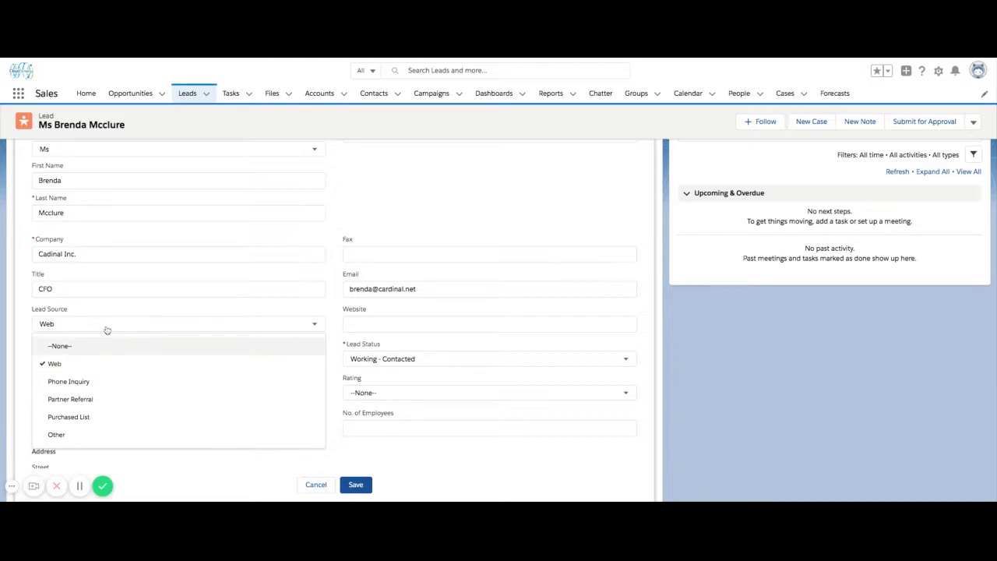
pyautogui.moveTo(93, 363)
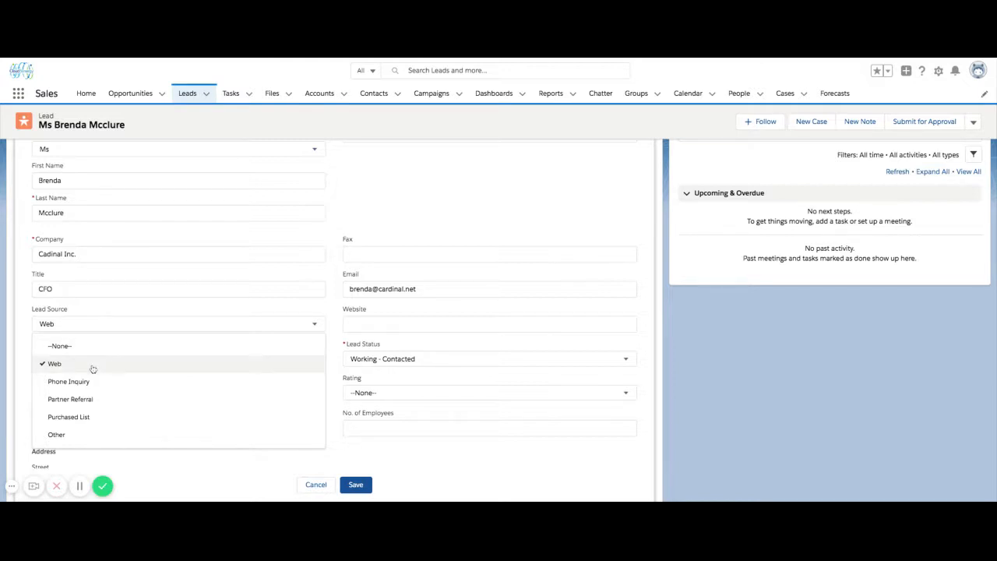
pyautogui.moveTo(93, 368)
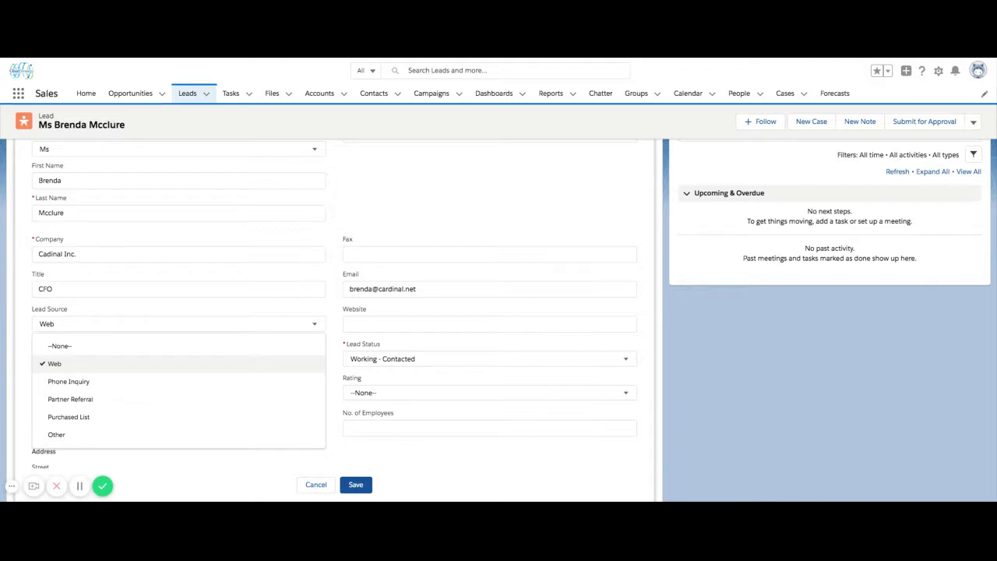
pyautogui.moveTo(315, 359)
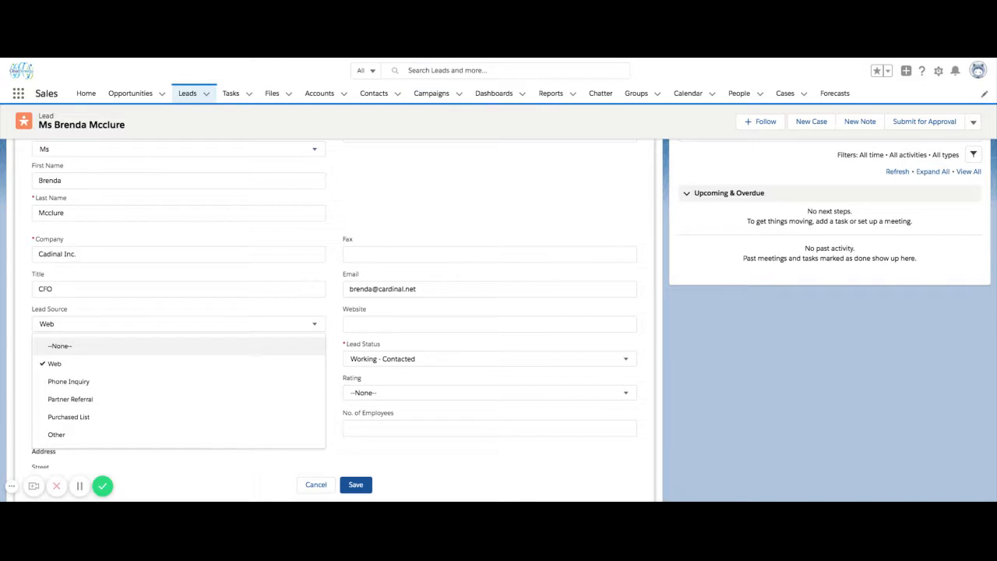
pyautogui.click(55, 364)
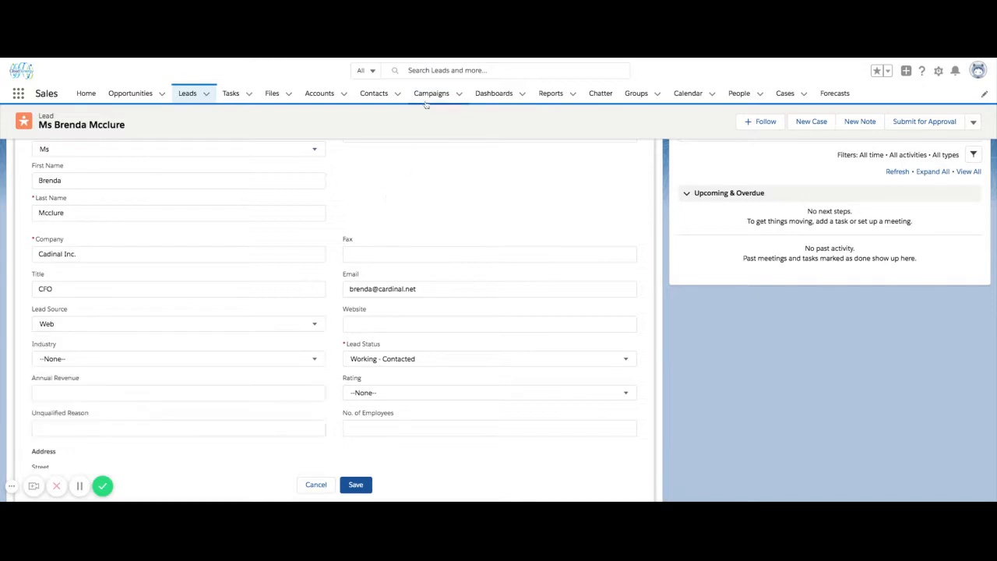
pyautogui.moveTo(430, 92)
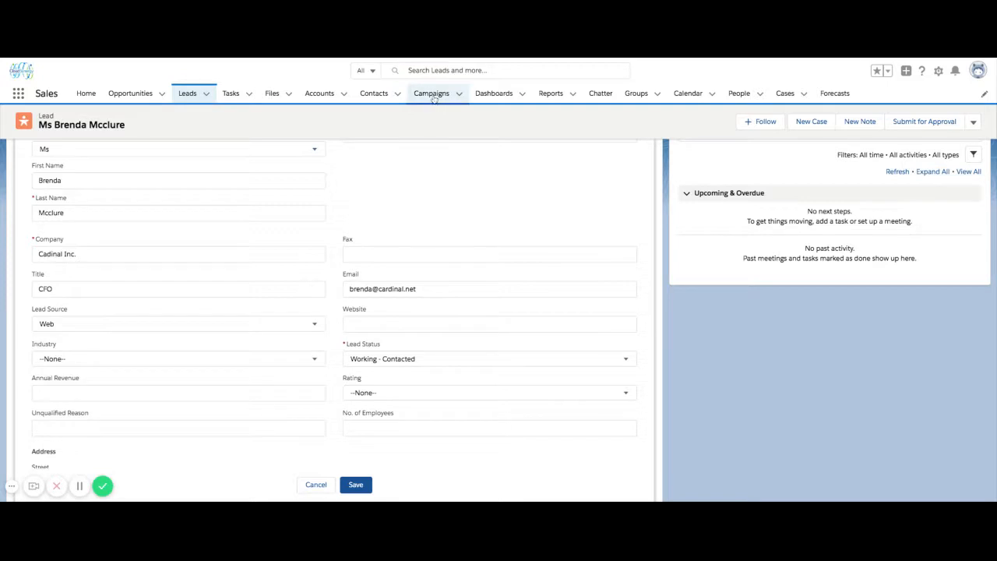
pyautogui.moveTo(404, 198)
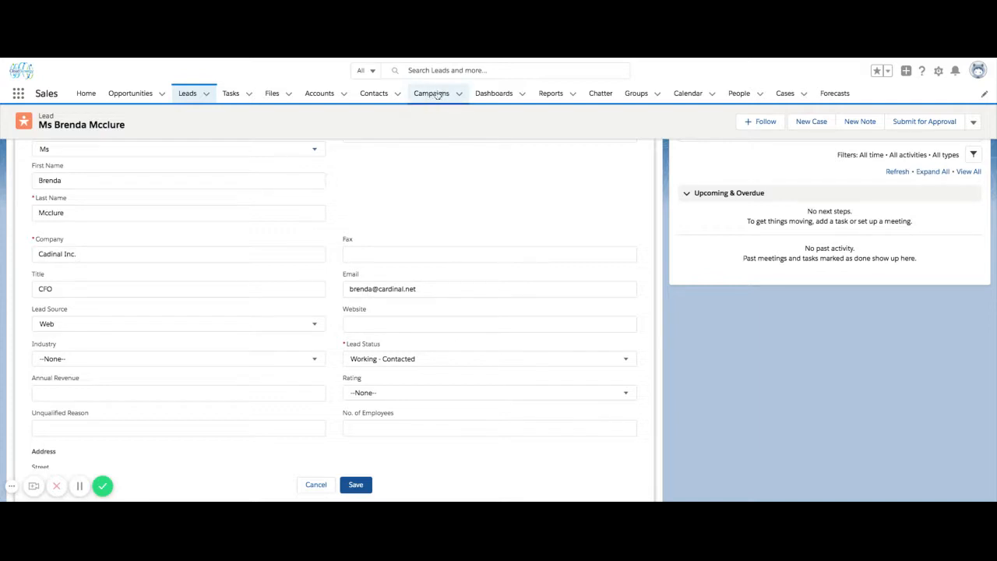
pyautogui.moveTo(327, 293)
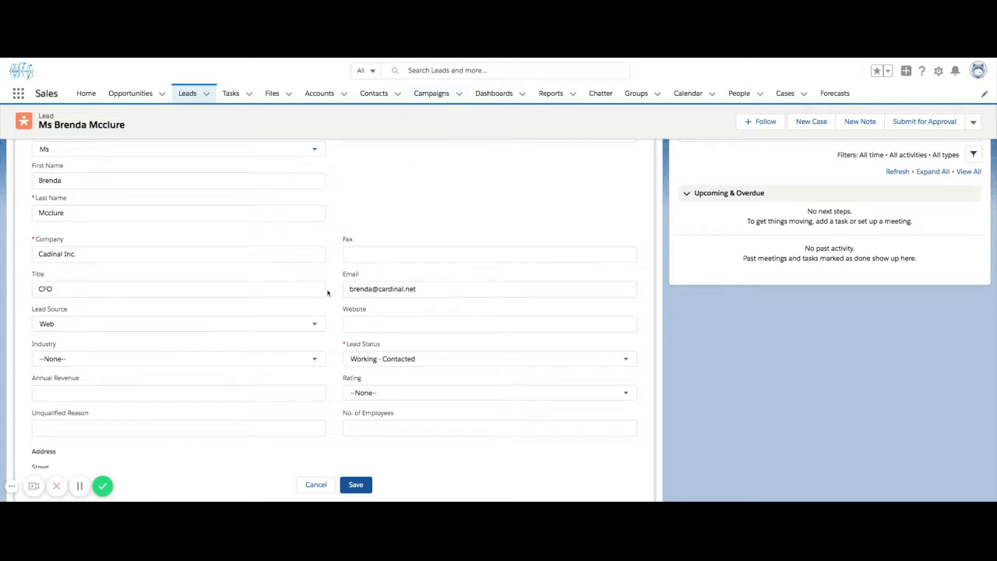
pyautogui.moveTo(283, 332)
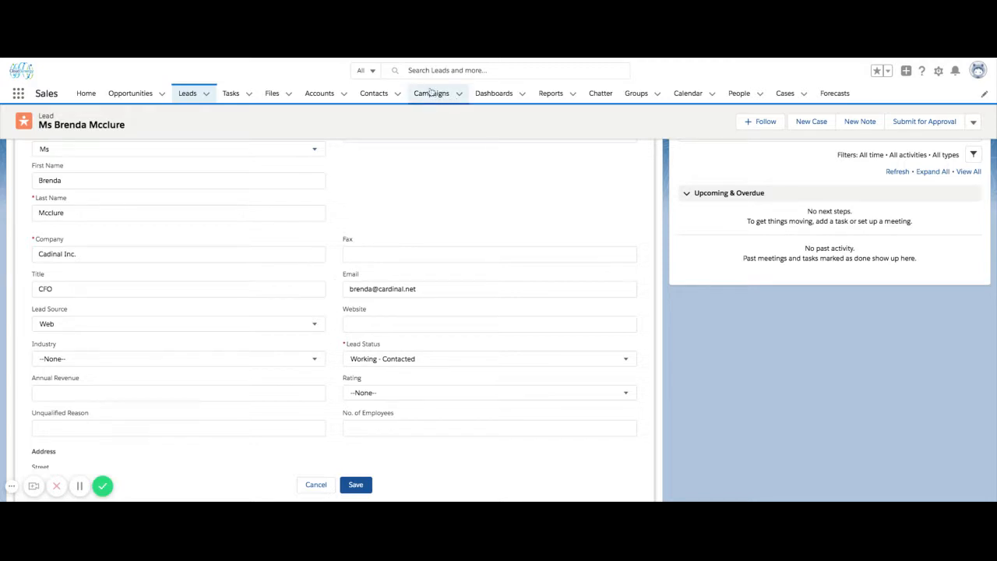
pyautogui.moveTo(420, 211)
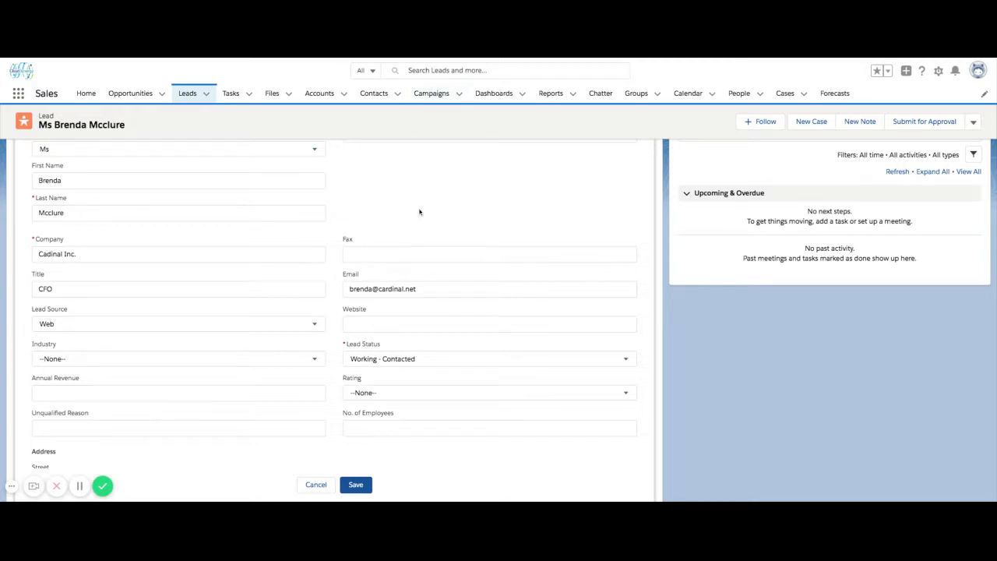